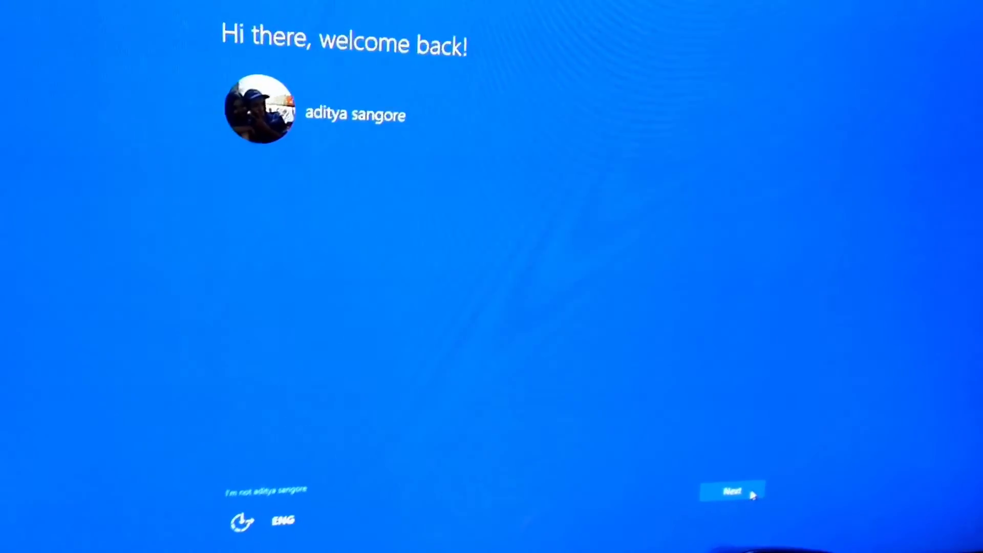
Continue past the 'Hi there, welcome back!' screen and accept the Windows 10 license terms.
click(731, 492)
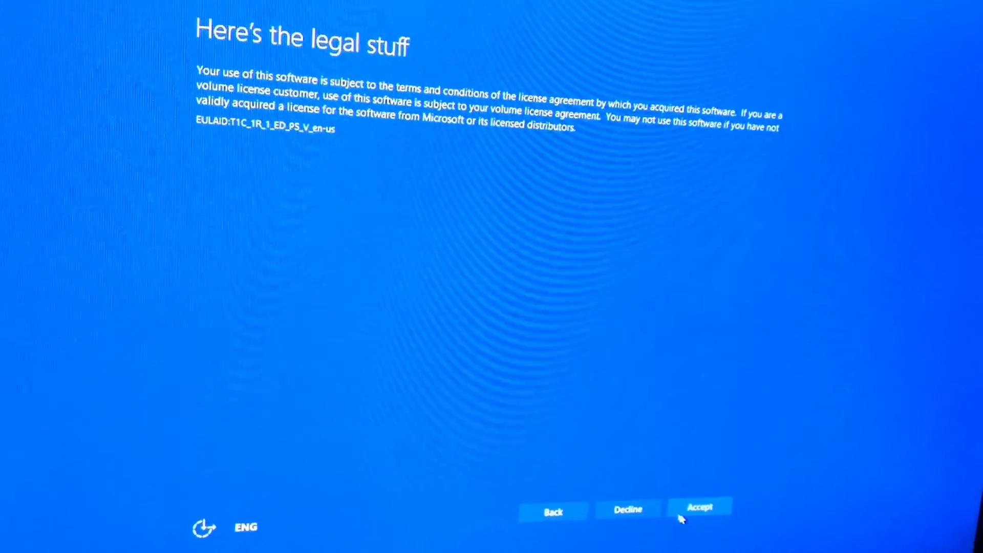
click(699, 507)
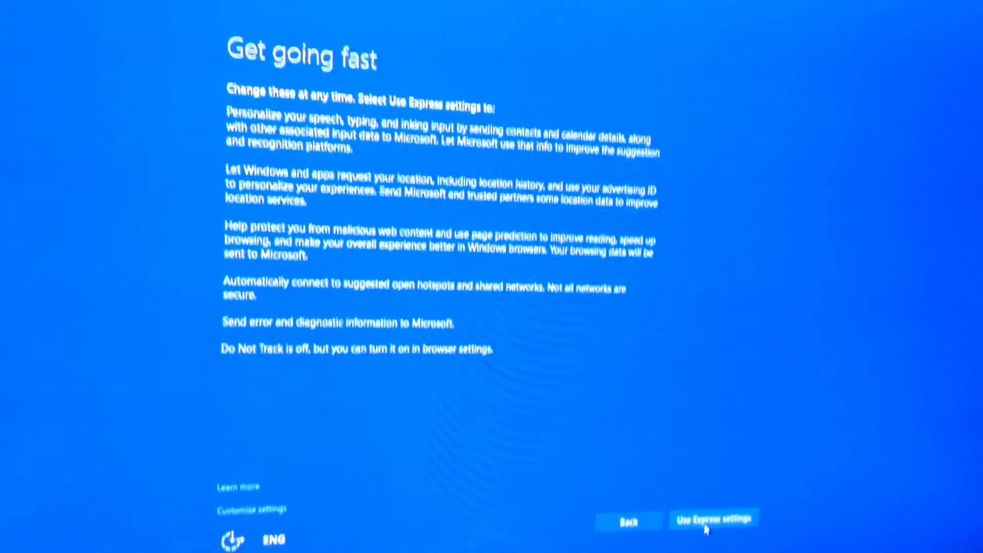
Use Express settings and keep the new default apps to finish setup.
click(713, 520)
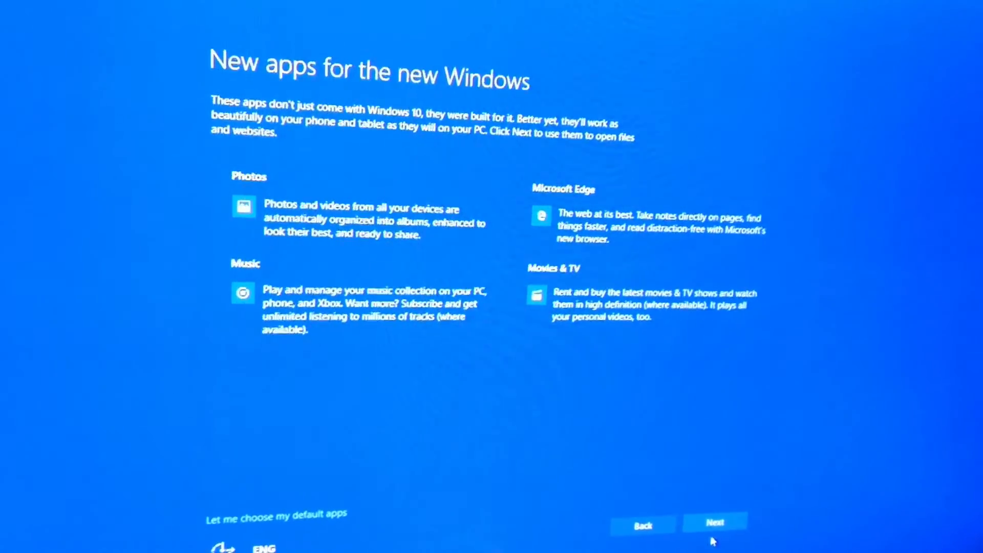
click(715, 523)
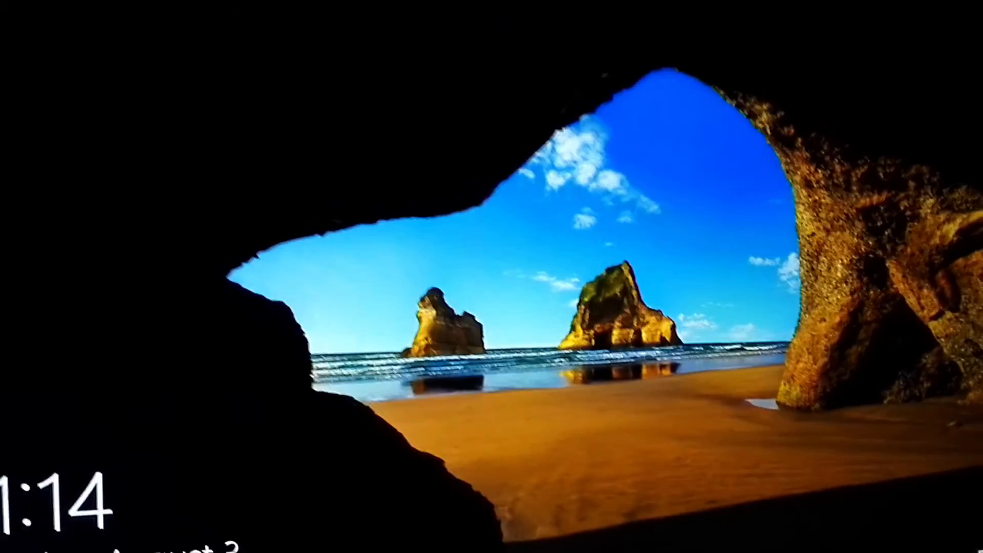